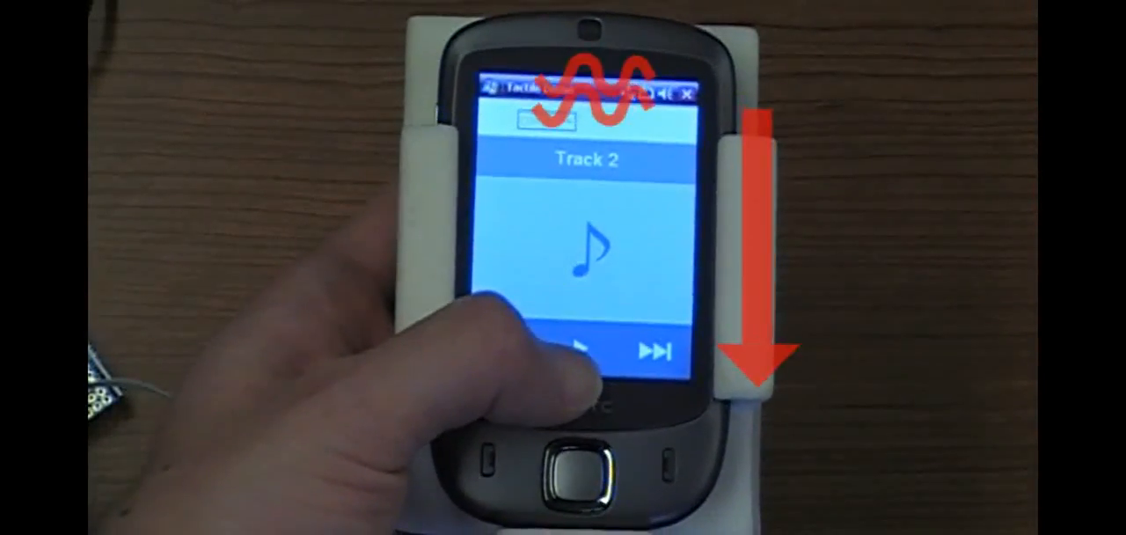
click(580, 350)
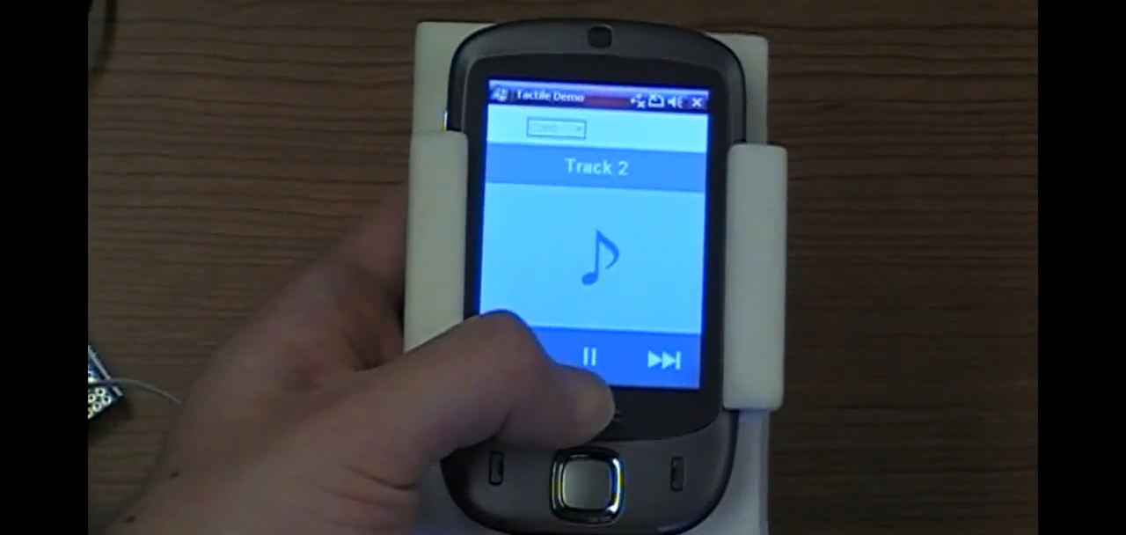
click(590, 356)
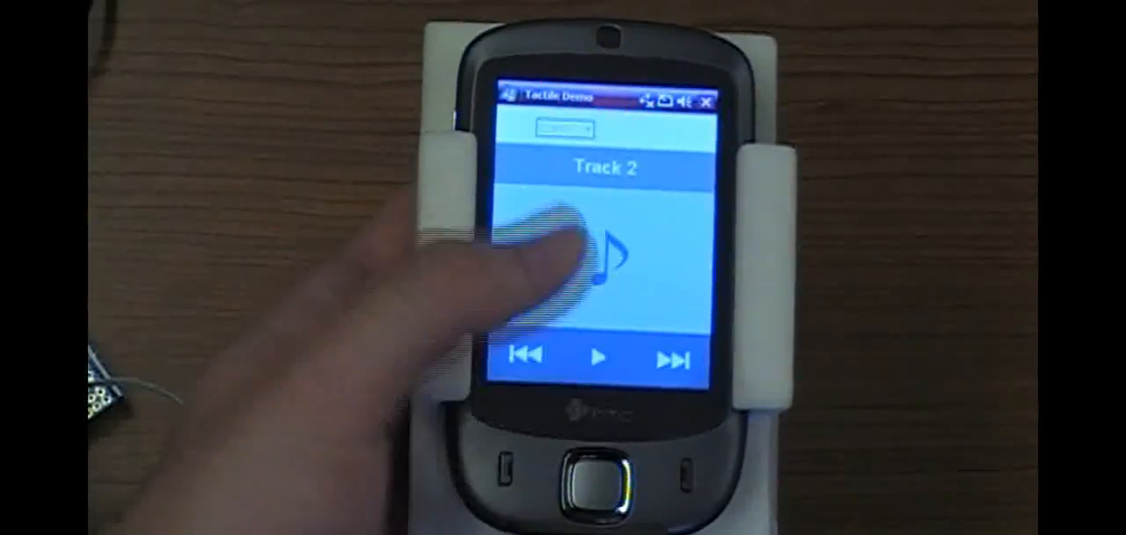